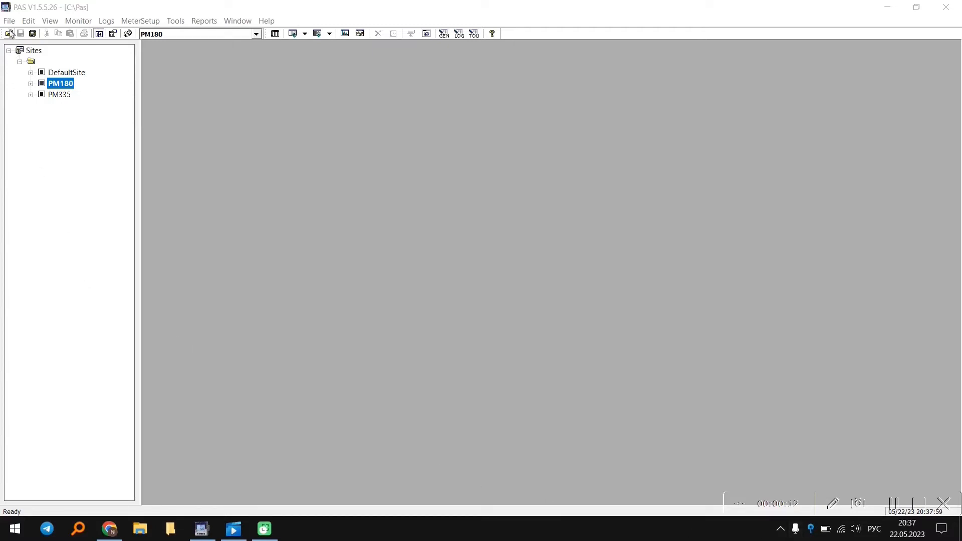
pyautogui.click(9, 33)
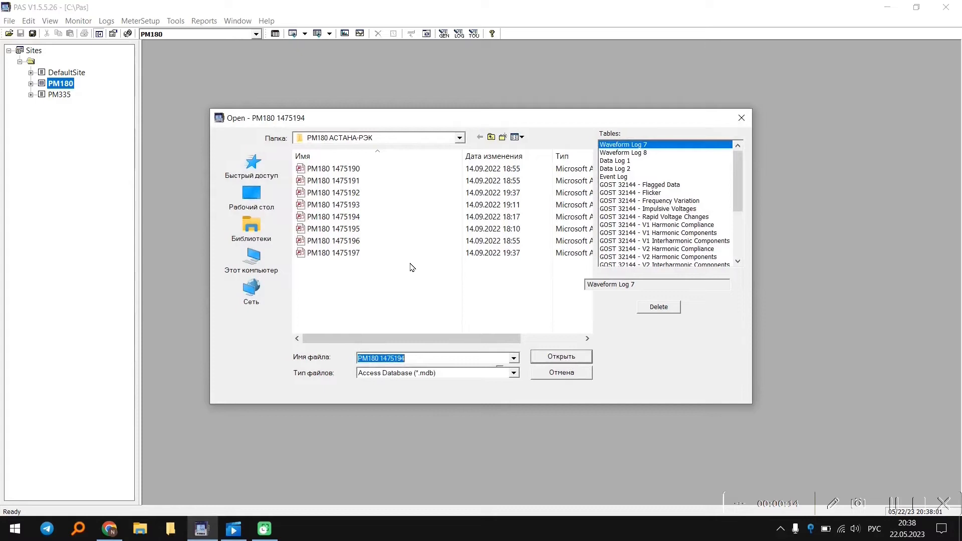
pyautogui.click(333, 217)
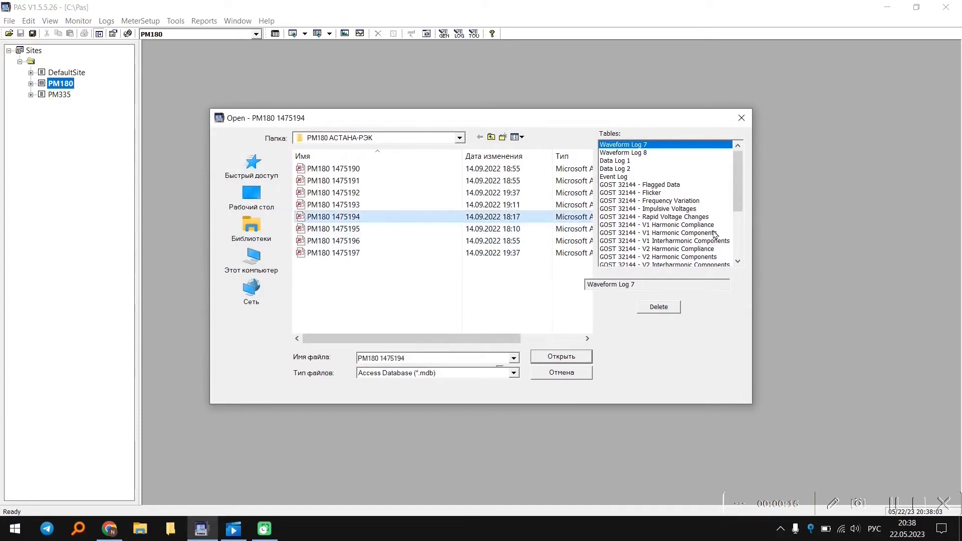
pyautogui.scroll(-3)
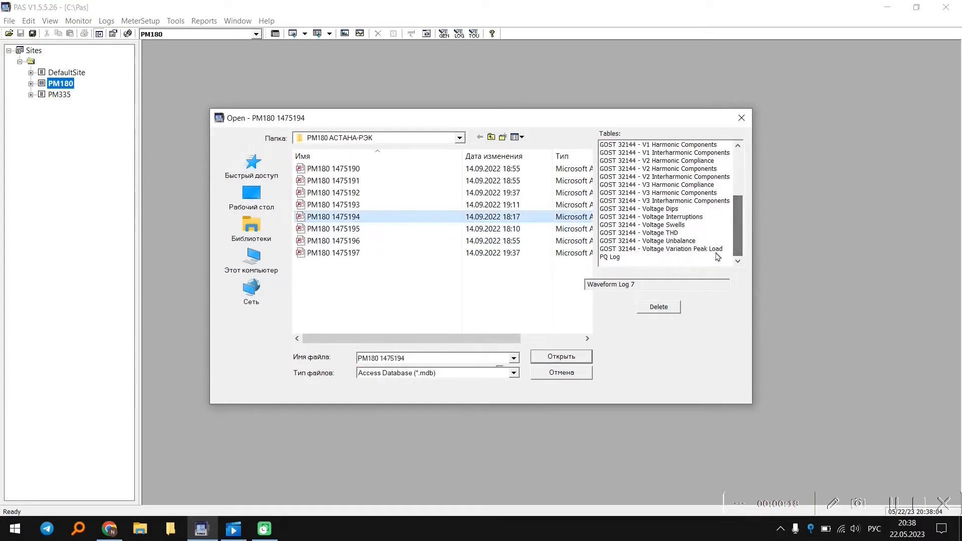
pyautogui.click(609, 257)
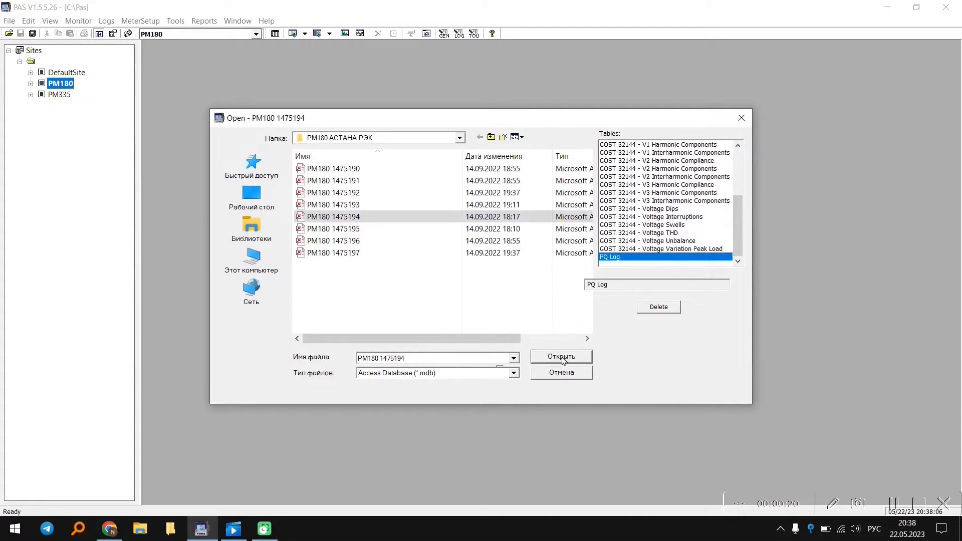
pyautogui.click(560, 356)
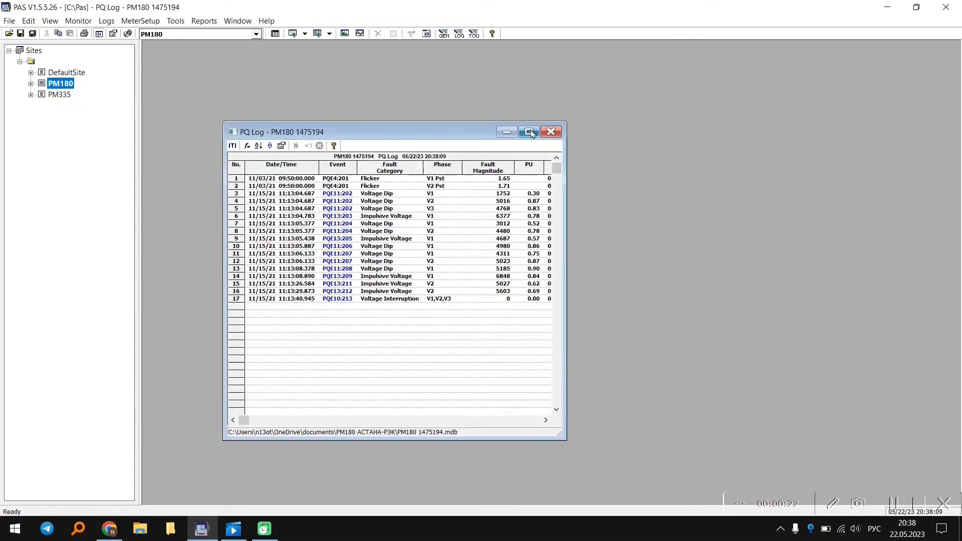
# Maximize the PQ Log window so event durations and fault details are visible.
pyautogui.click(528, 132)
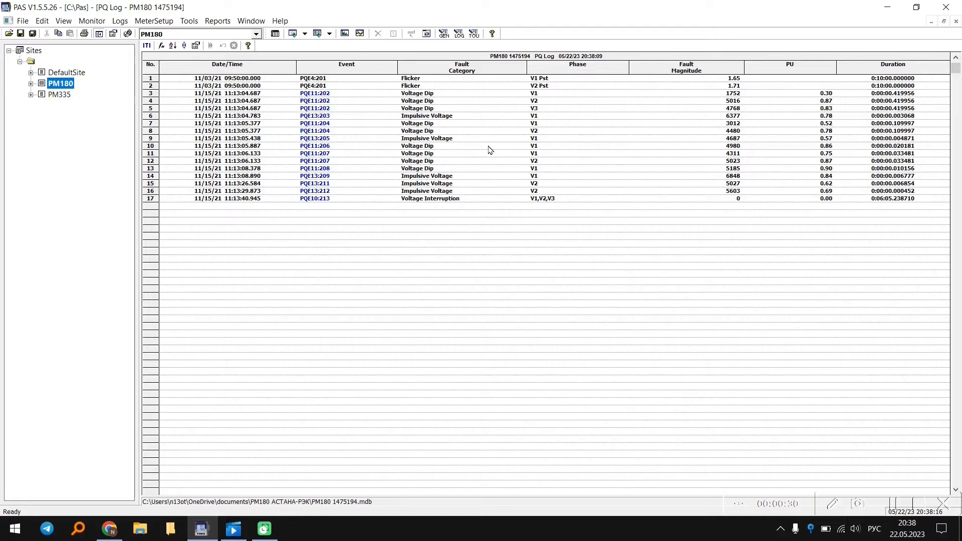
pyautogui.moveTo(344, 79)
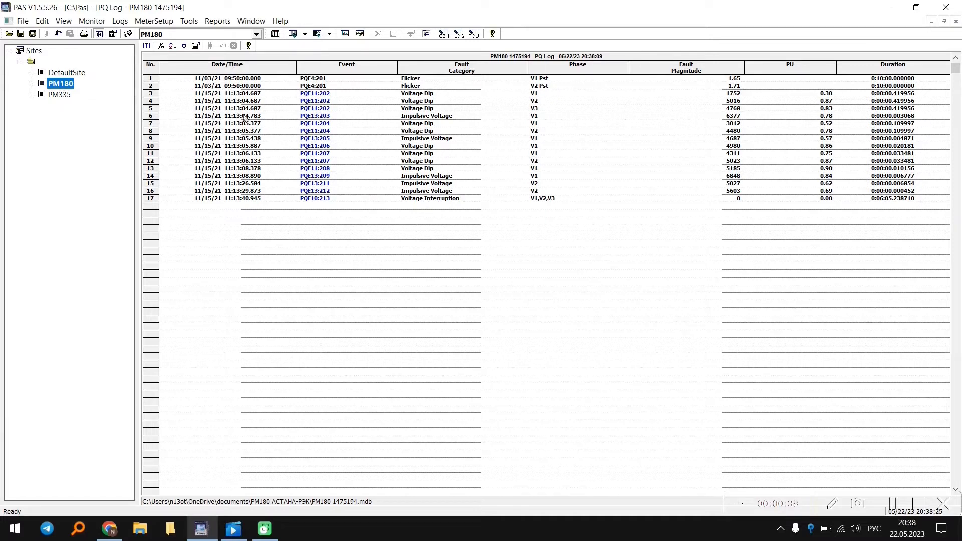
pyautogui.moveTo(349, 71)
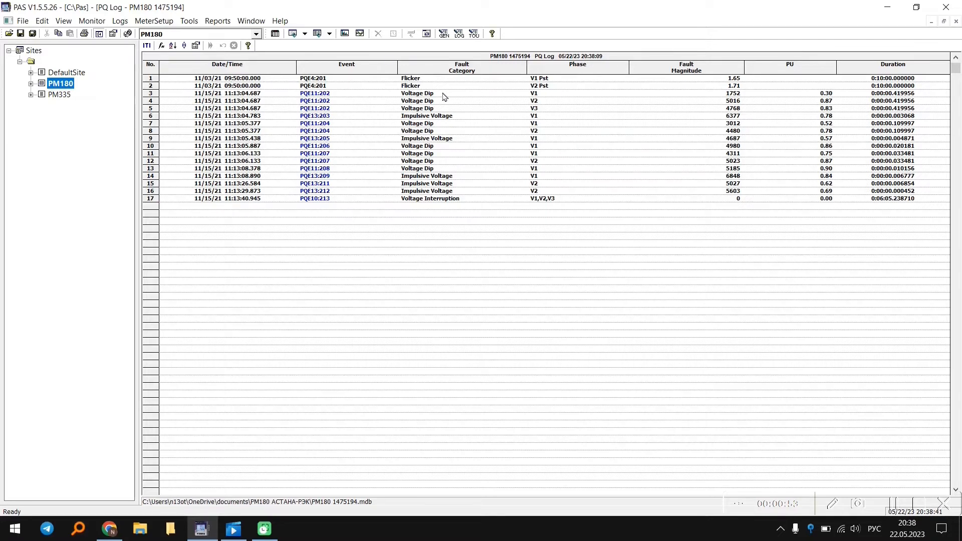
pyautogui.moveTo(448, 124)
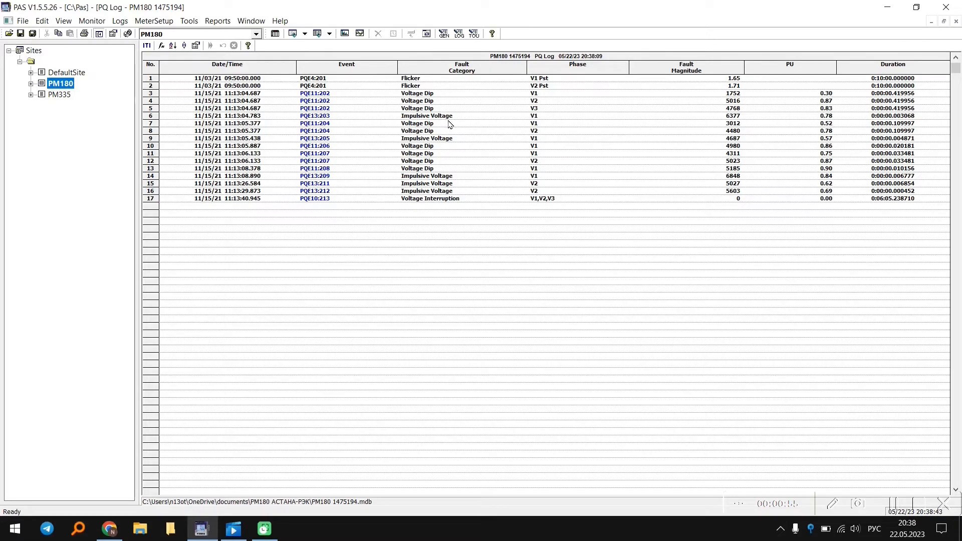
pyautogui.moveTo(590, 77)
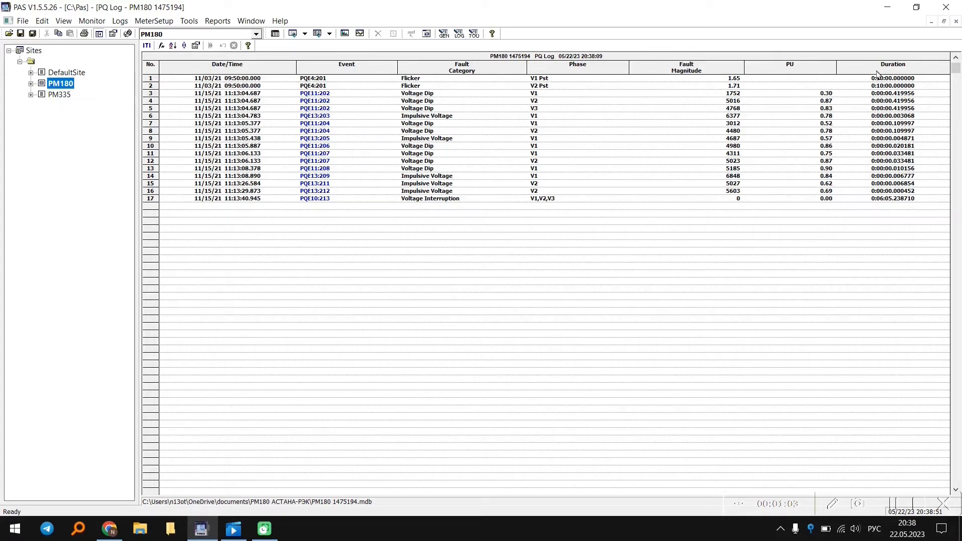
pyautogui.moveTo(585, 90)
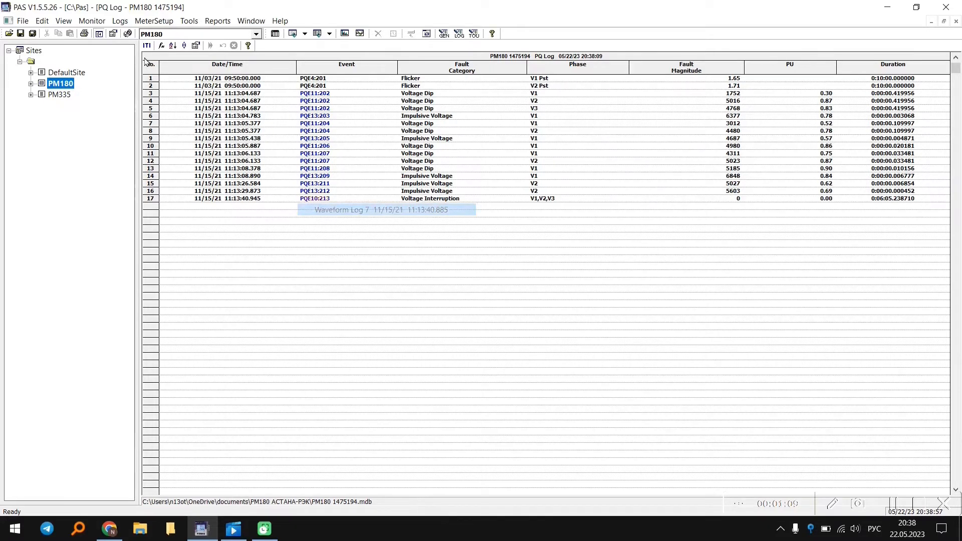
# Display Waveform Log 7 for the voltage interruption with V1–V3 traces.
pyautogui.doubleClick(389, 209)
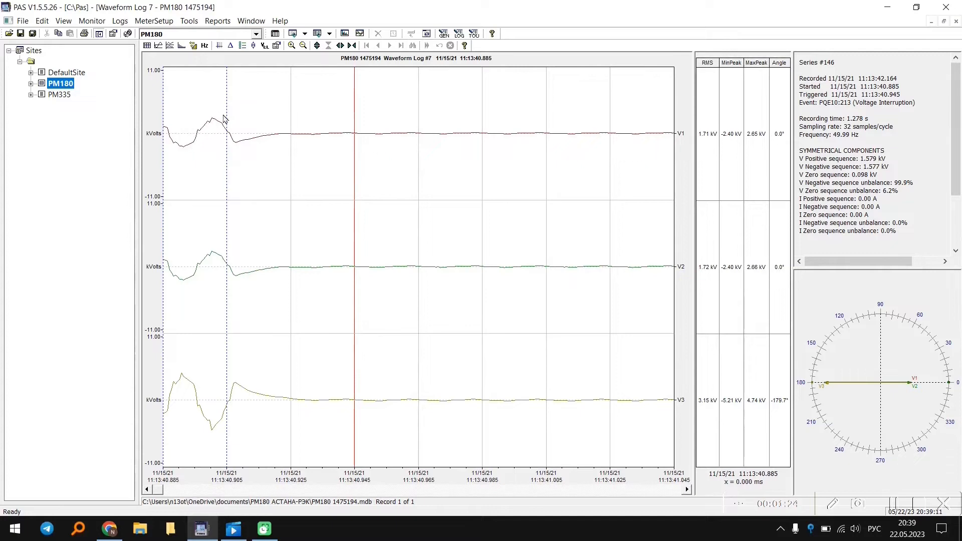
pyautogui.moveTo(290, 132)
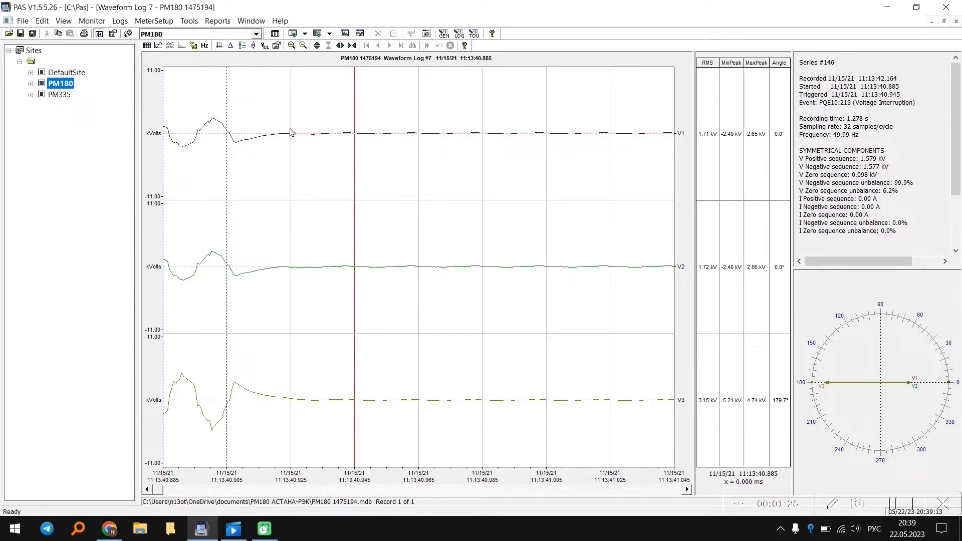
pyautogui.moveTo(363, 214)
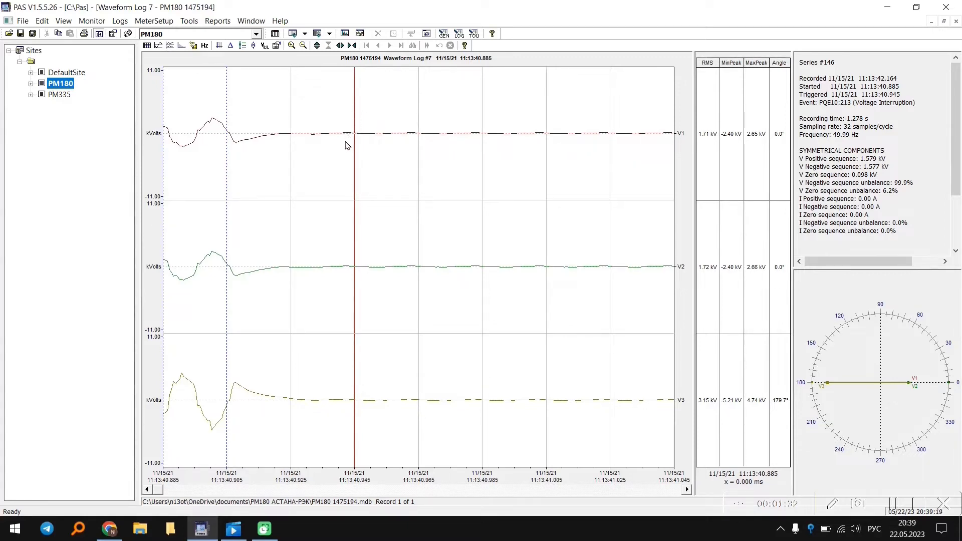
pyautogui.moveTo(355, 124)
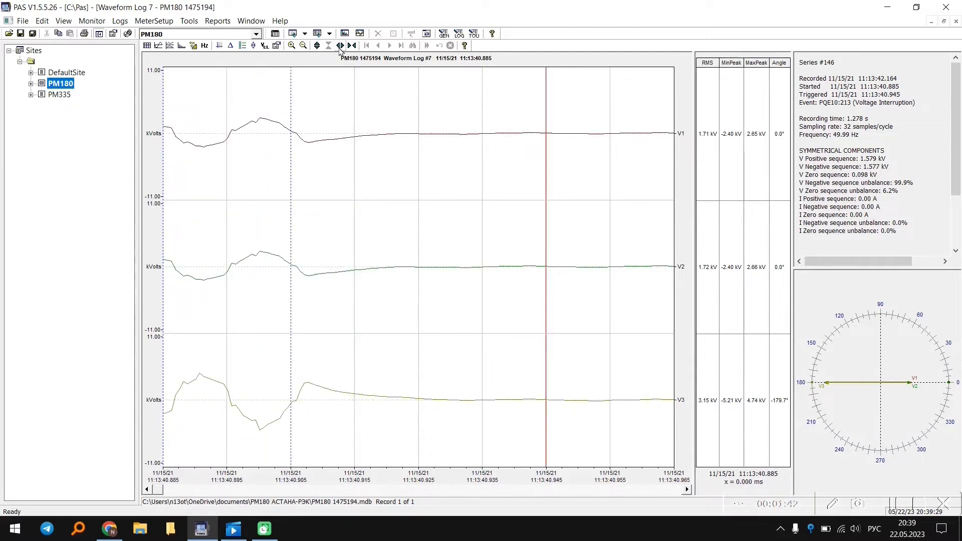
pyautogui.moveTo(420, 118)
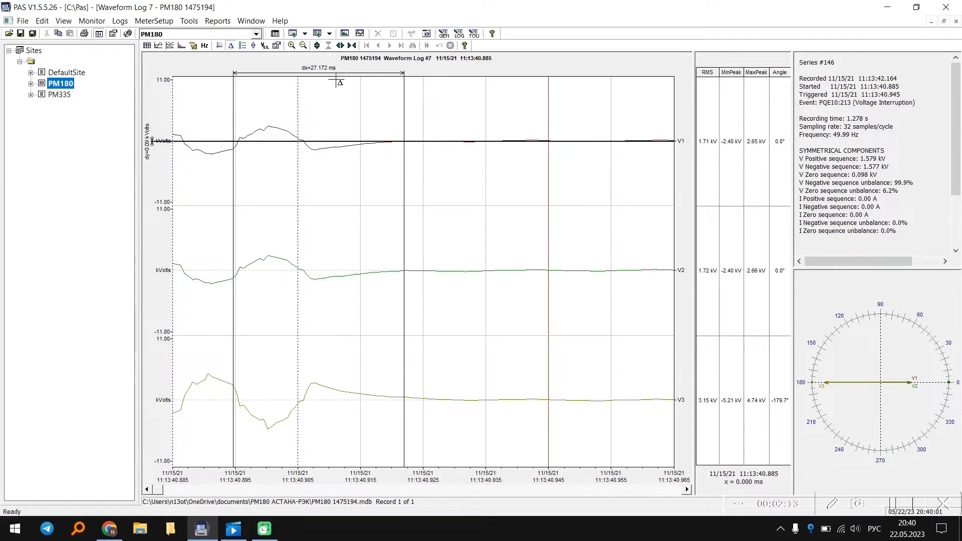
pyautogui.moveTo(181, 57)
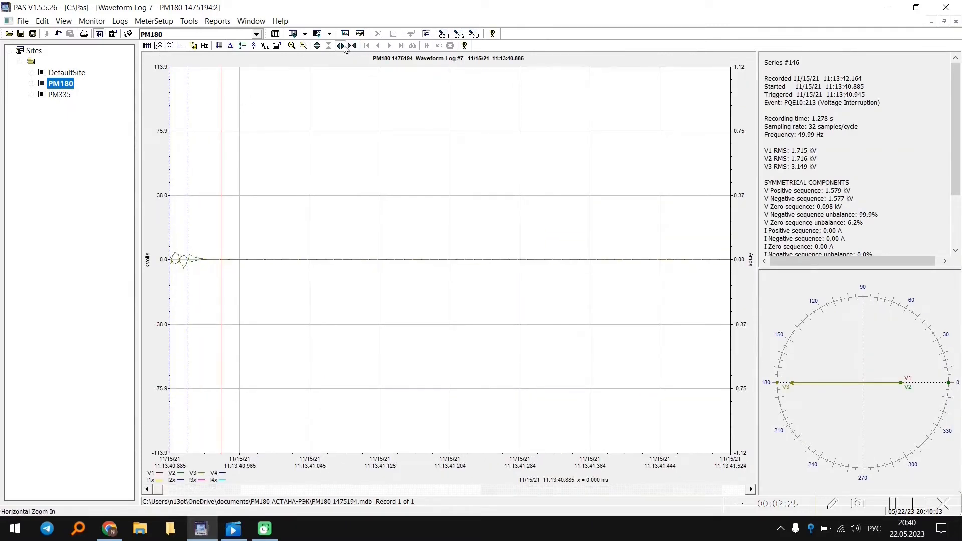
# Zoom the time axis horizontally around the interruption transient.
pyautogui.click(292, 44)
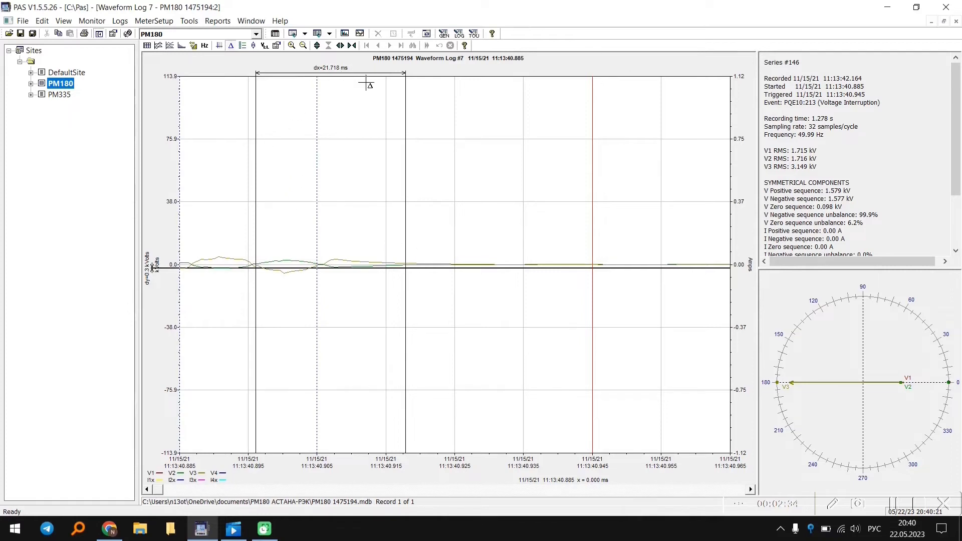
pyautogui.moveTo(640, 310)
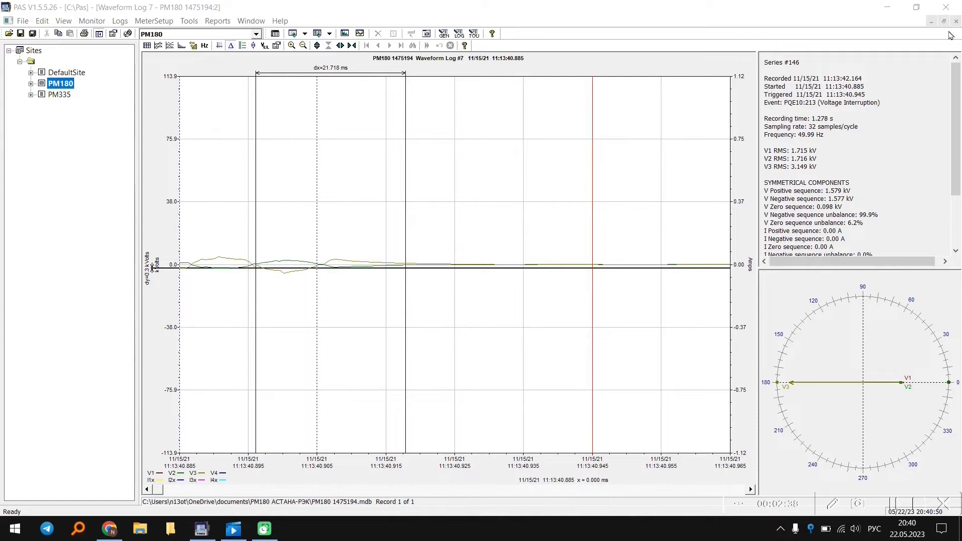
pyautogui.moveTo(697, 166)
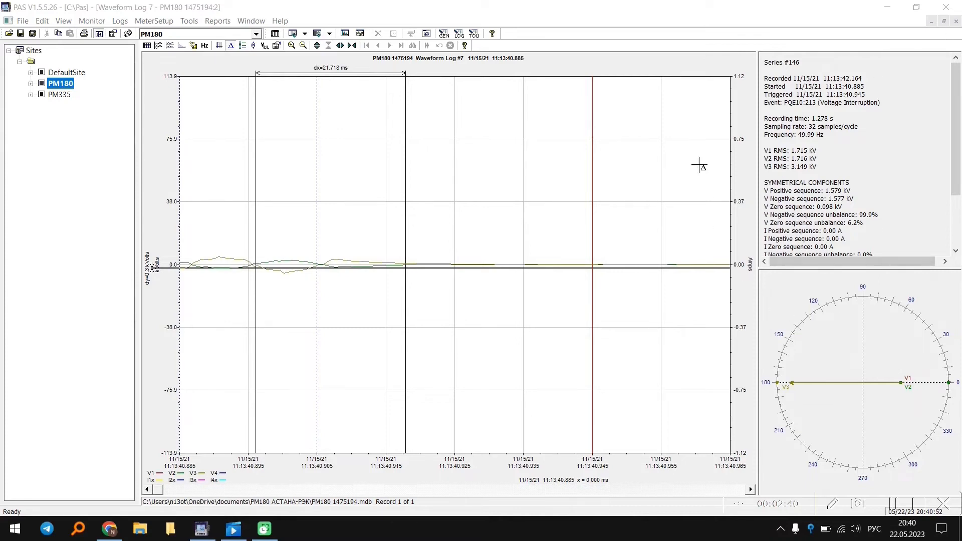
pyautogui.moveTo(855, 60)
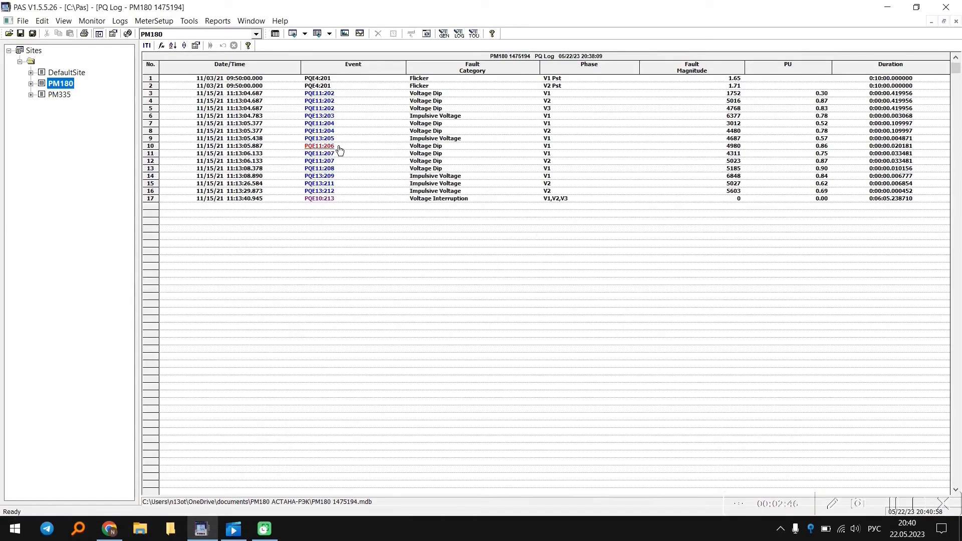
# Show the Waveform Log 7 11/15/21 11:13:04.627 record of the PQE11:202 voltage dip.
pyautogui.rightClick(333, 145)
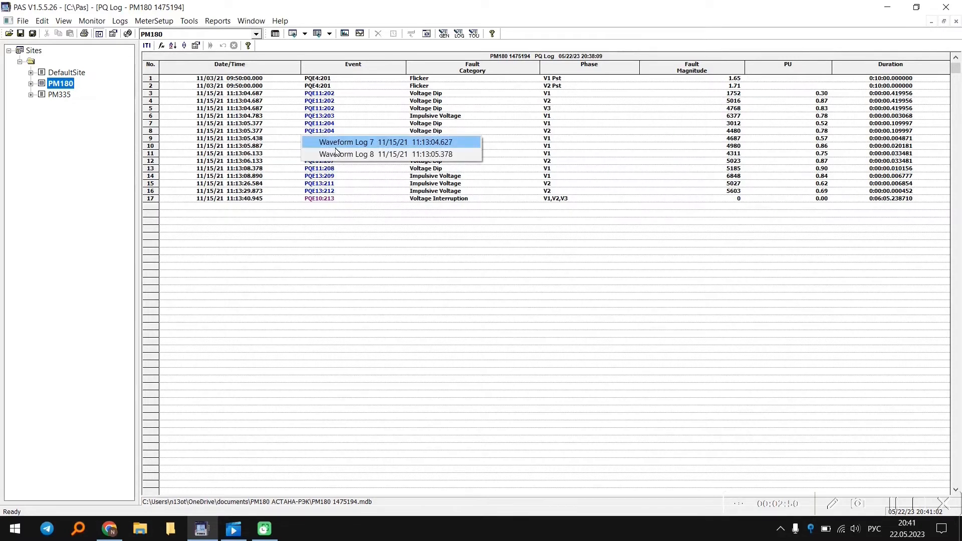
pyautogui.click(370, 142)
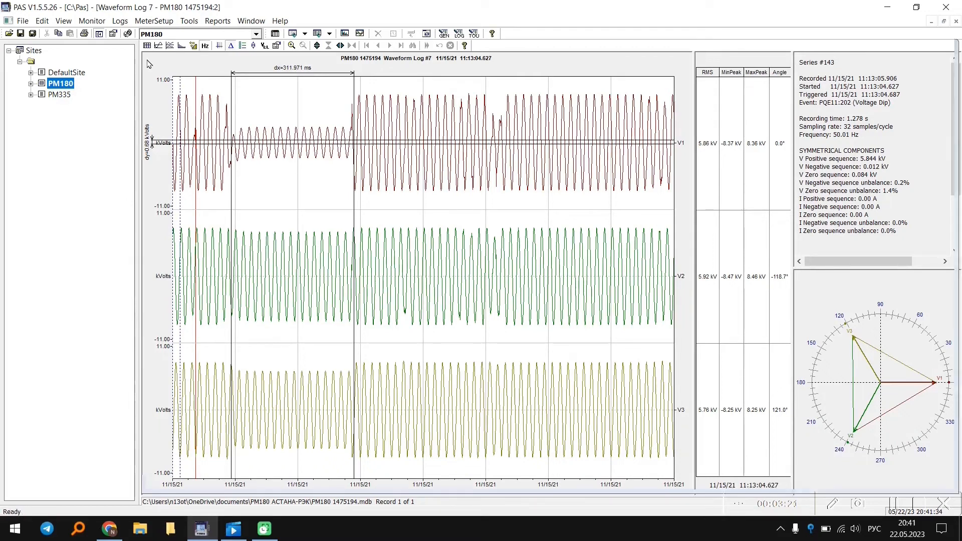
# Show the dip's harmonic spectrum, switch it from V1 to V3 (THD 3.0%), then close it.
pyautogui.click(205, 46)
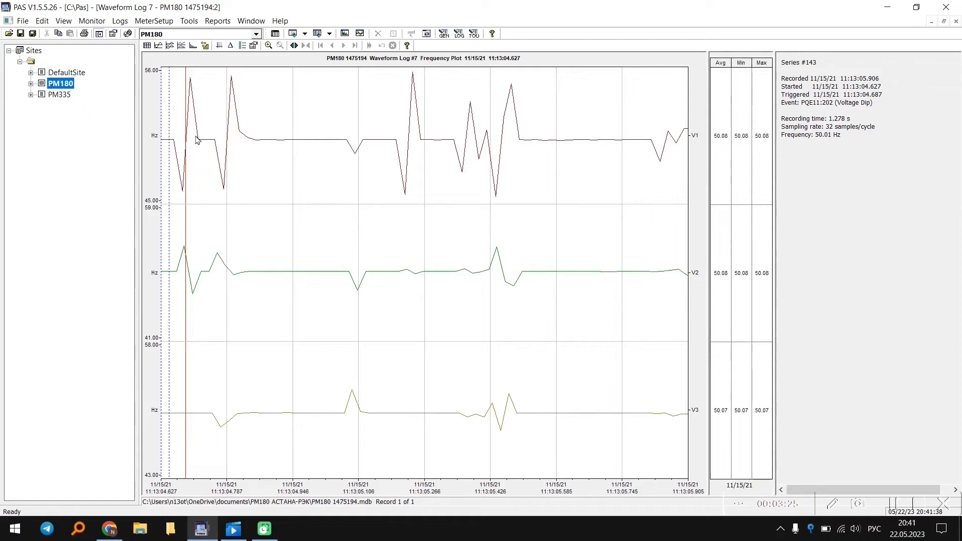
pyautogui.moveTo(192, 167)
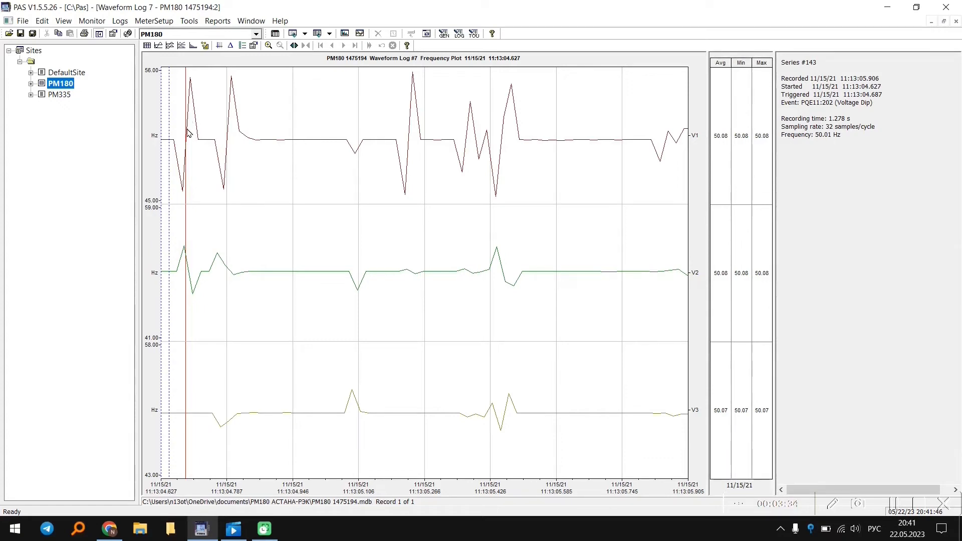
pyautogui.moveTo(199, 134)
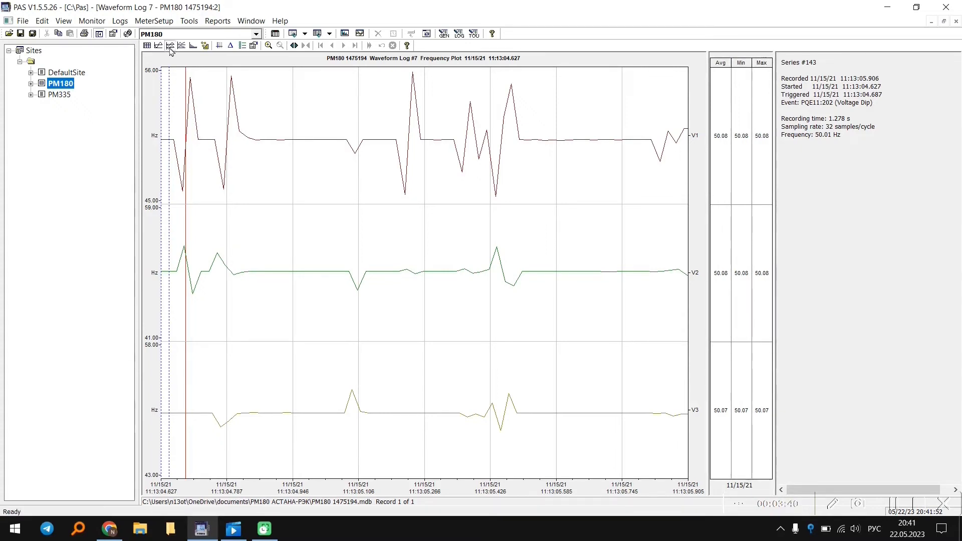
pyautogui.click(192, 45)
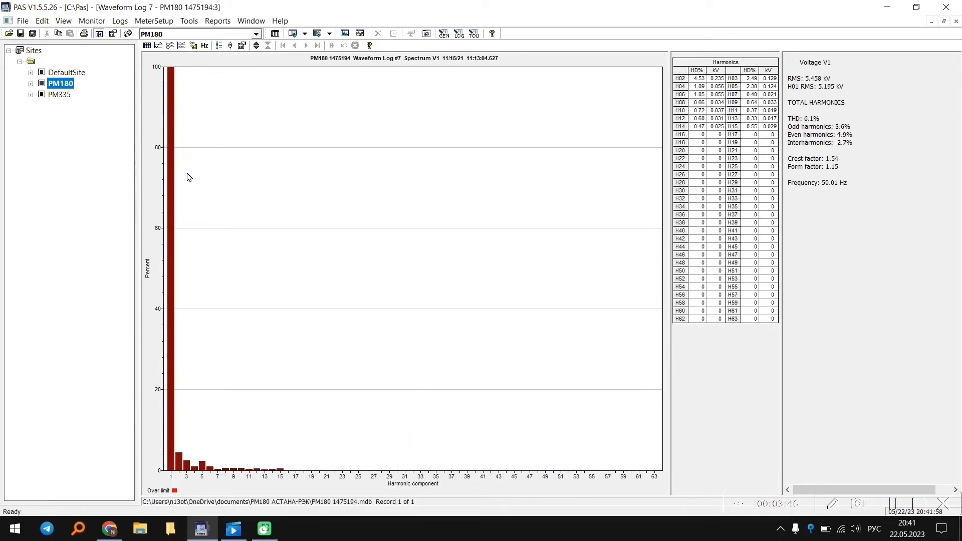
pyautogui.moveTo(196, 375)
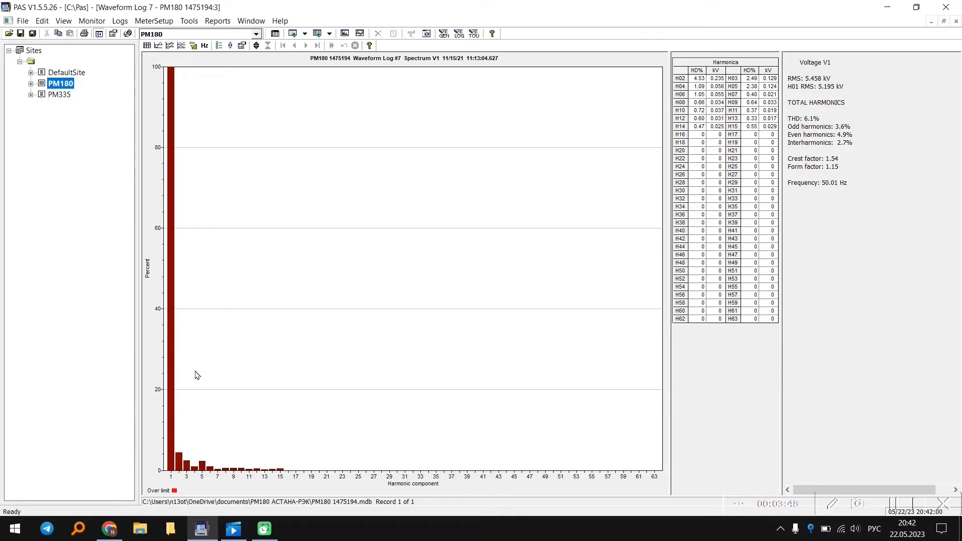
pyautogui.rightClick(363, 314)
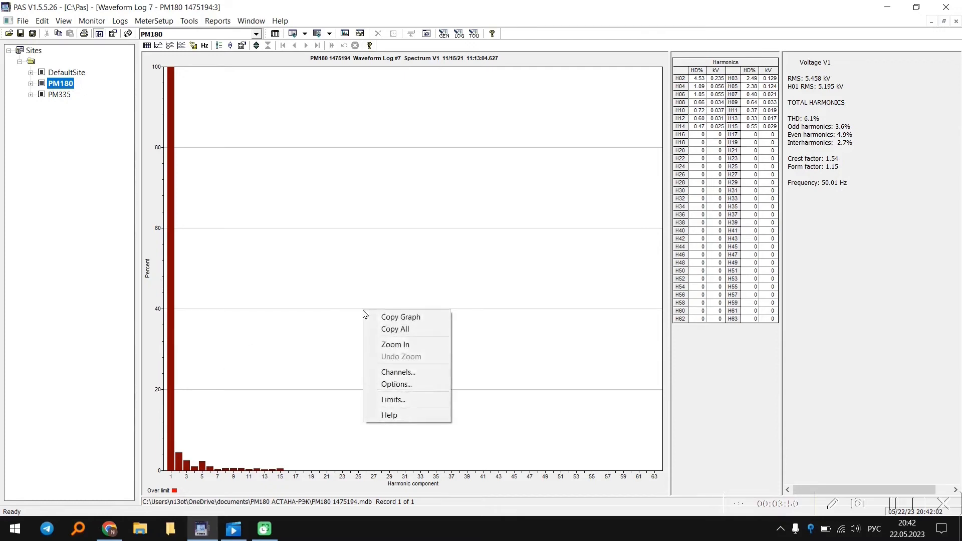
pyautogui.click(397, 371)
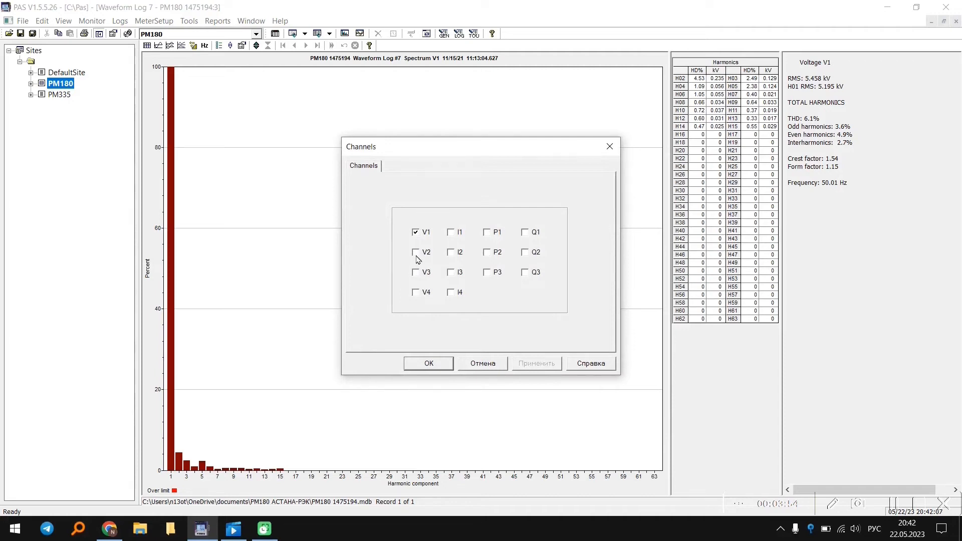
pyautogui.click(416, 272)
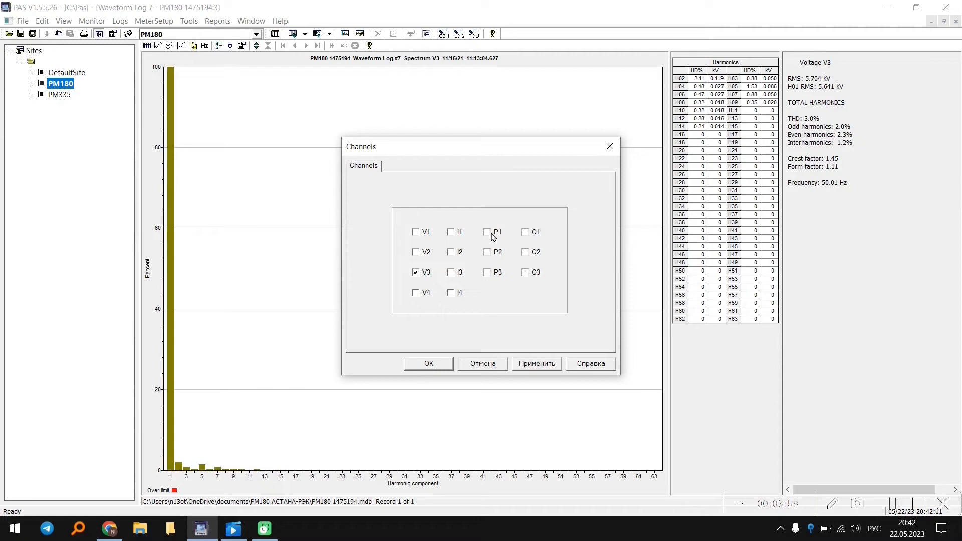
pyautogui.moveTo(492, 238)
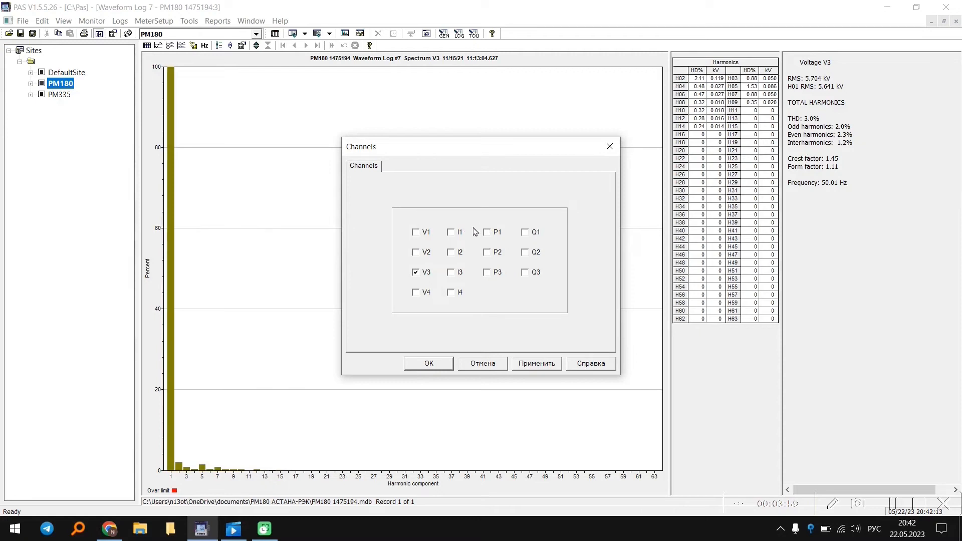
pyautogui.click(427, 362)
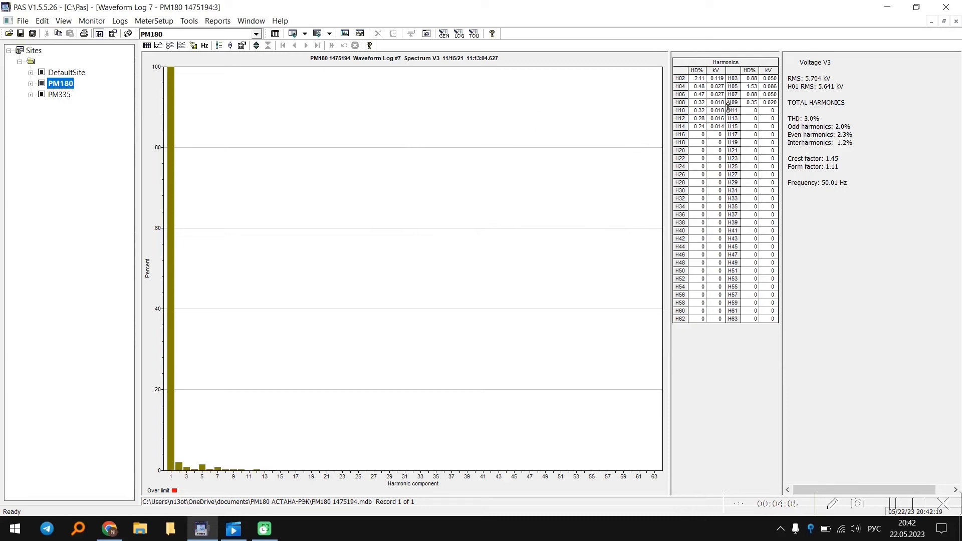
pyautogui.moveTo(704, 111)
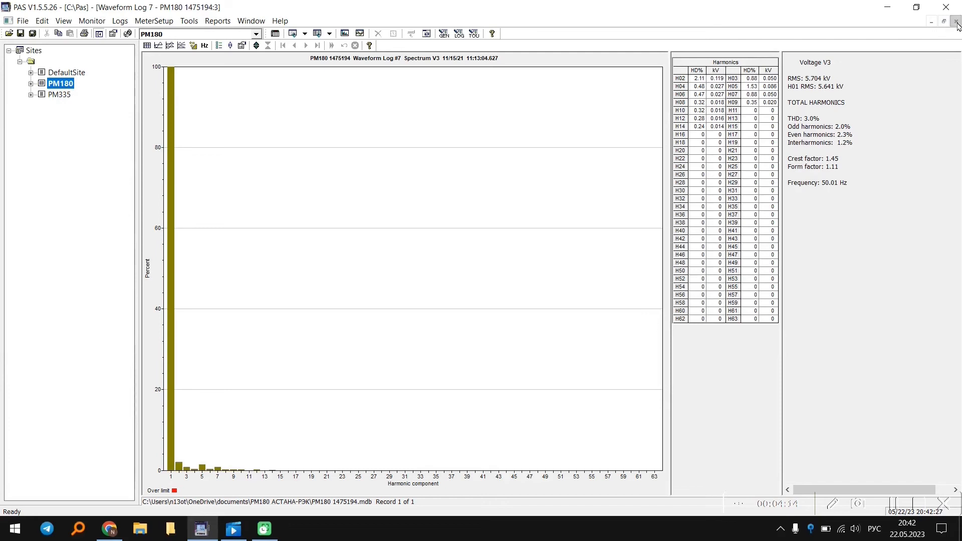
pyautogui.click(156, 45)
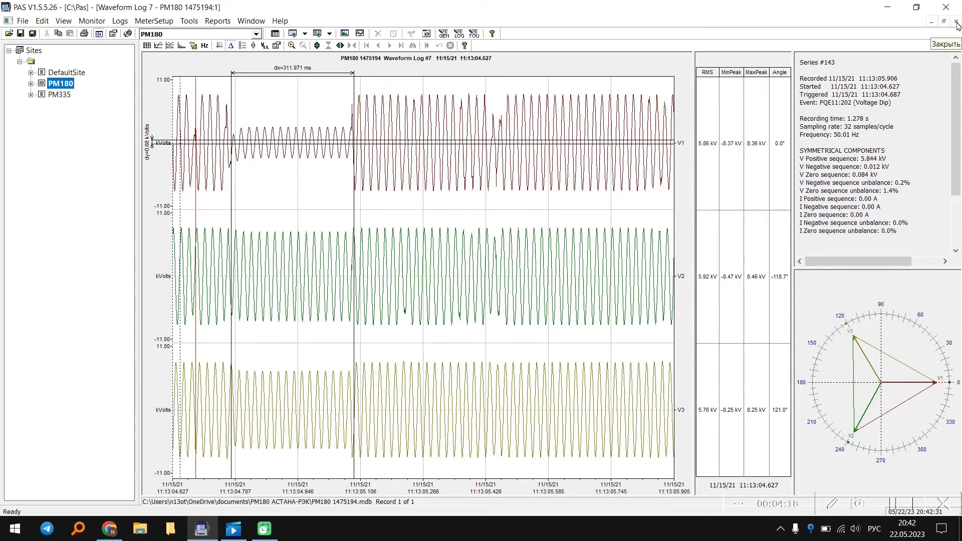
# Close the waveform window and start a GOST 32144 Compliance Statistics report.
pyautogui.click(945, 44)
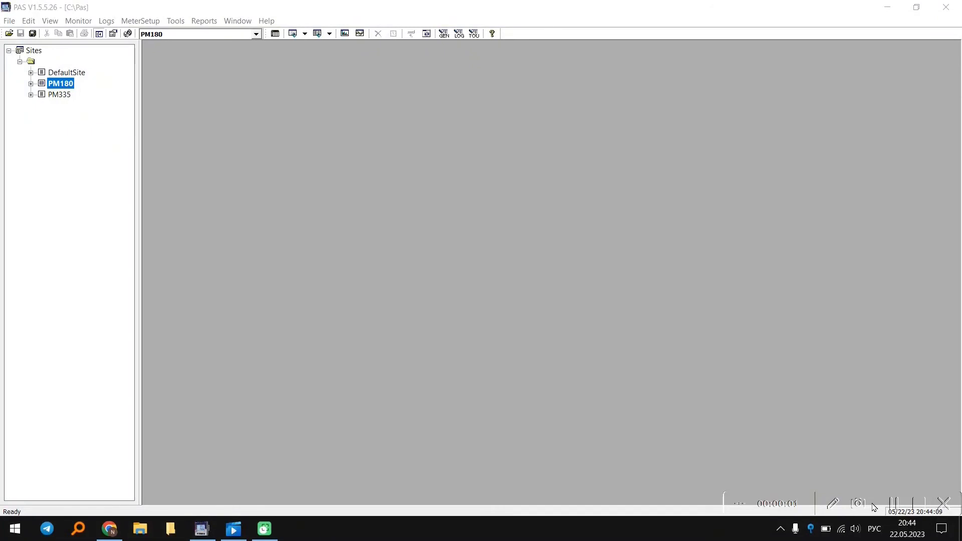
pyautogui.click(238, 20)
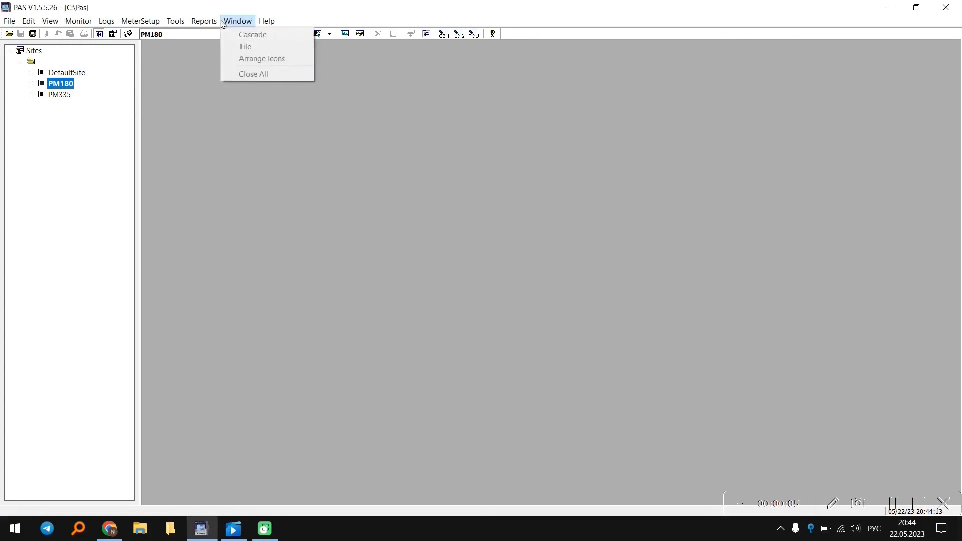
pyautogui.click(204, 20)
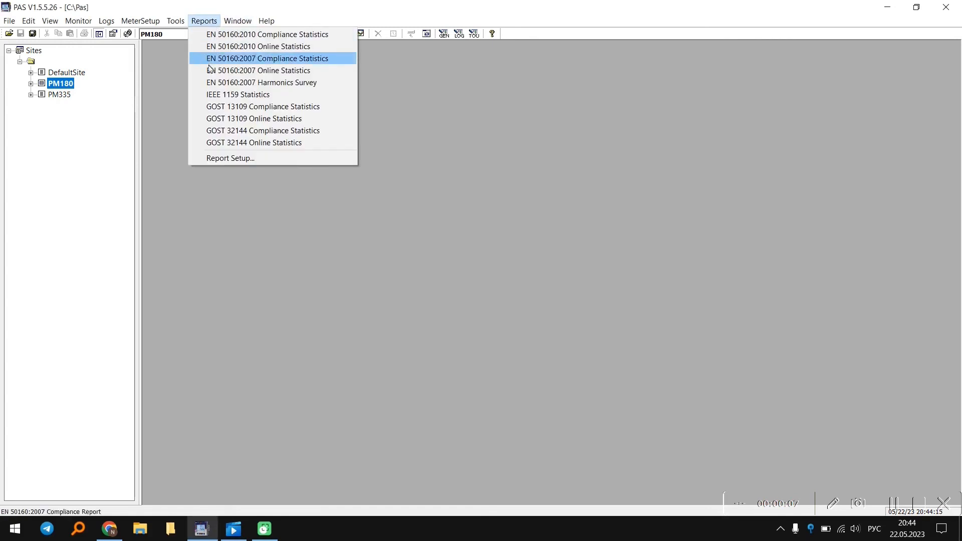
pyautogui.moveTo(263, 130)
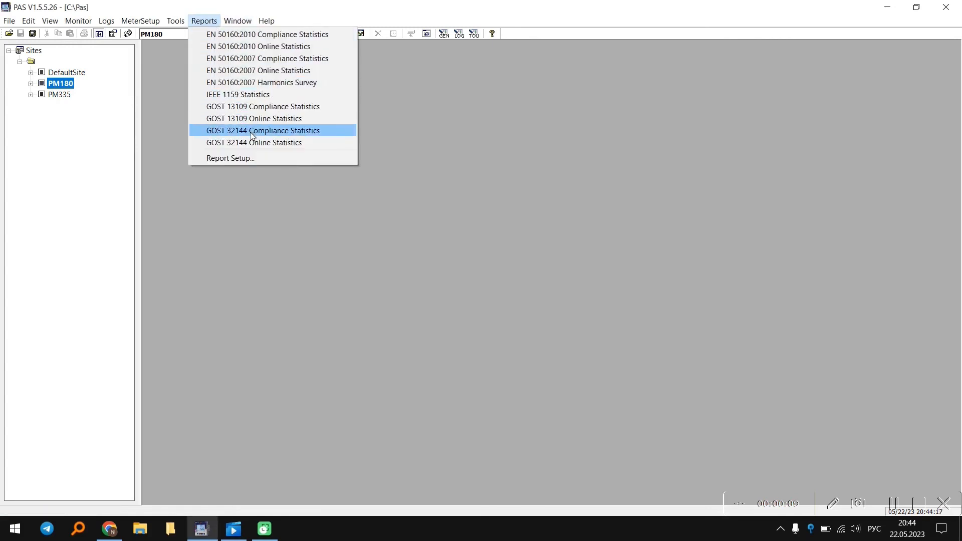
pyautogui.click(262, 130)
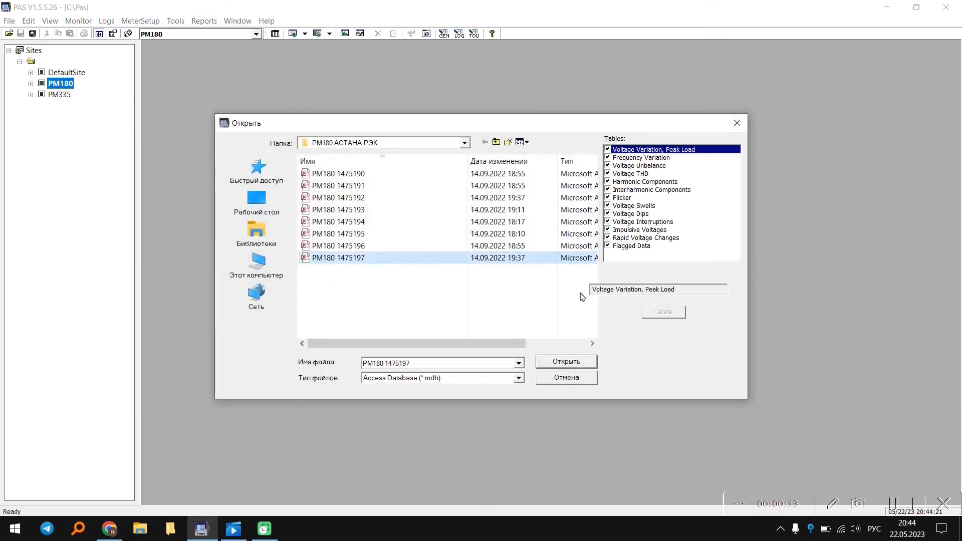
pyautogui.click(565, 360)
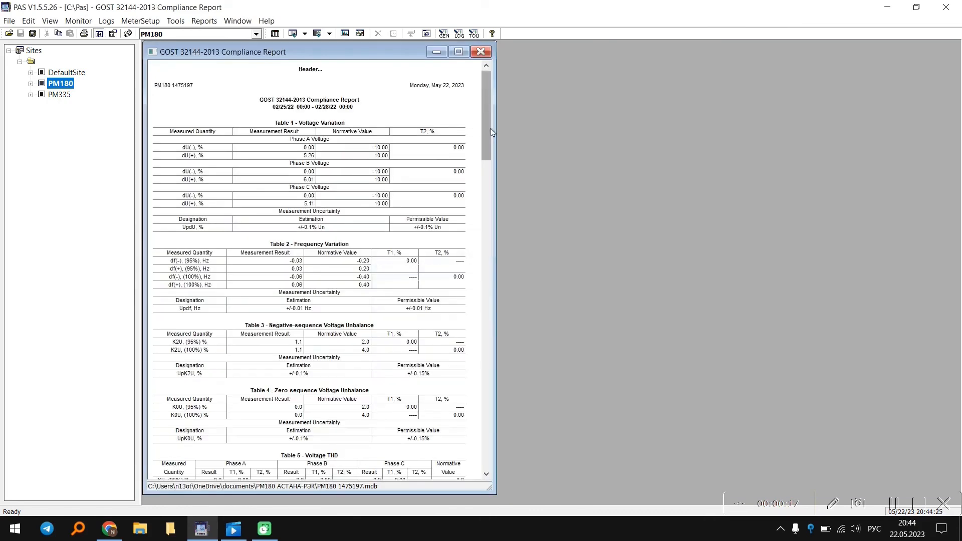
pyautogui.moveTo(491, 126); pyautogui.dragTo(634, 126)
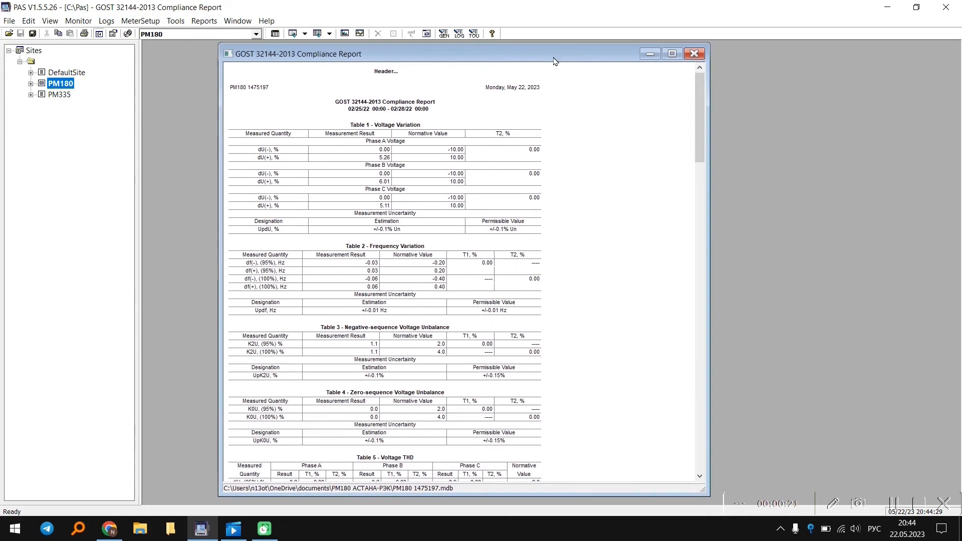
pyautogui.moveTo(357, 145)
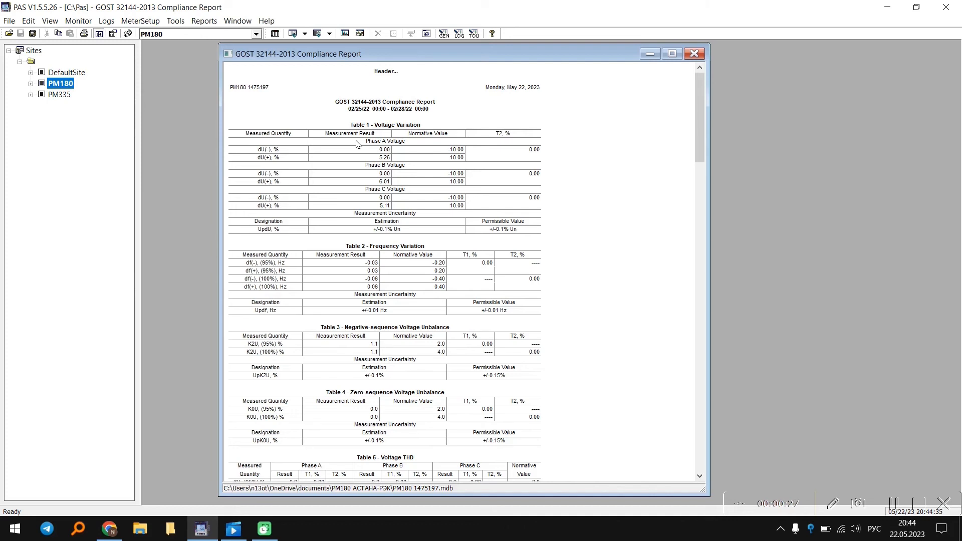
pyautogui.moveTo(382, 166)
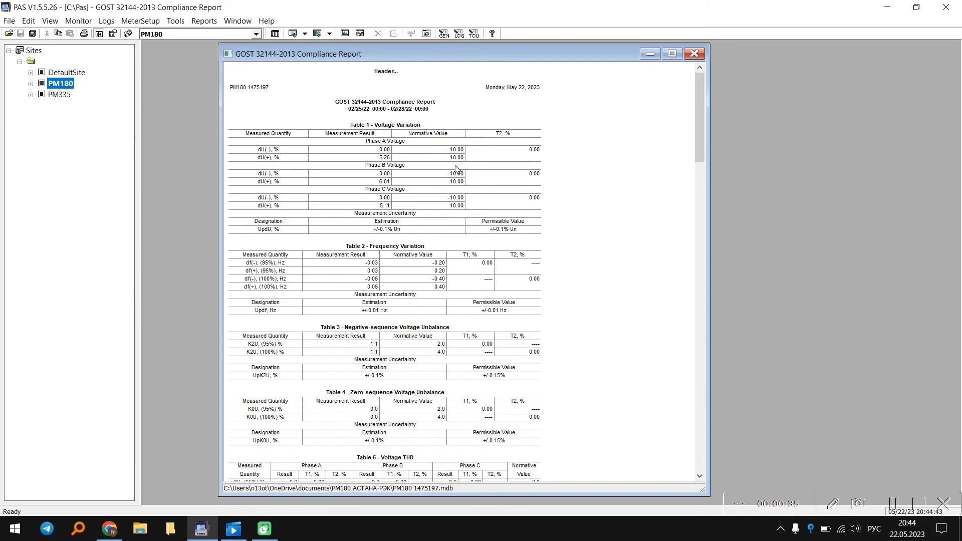
pyautogui.moveTo(390, 227)
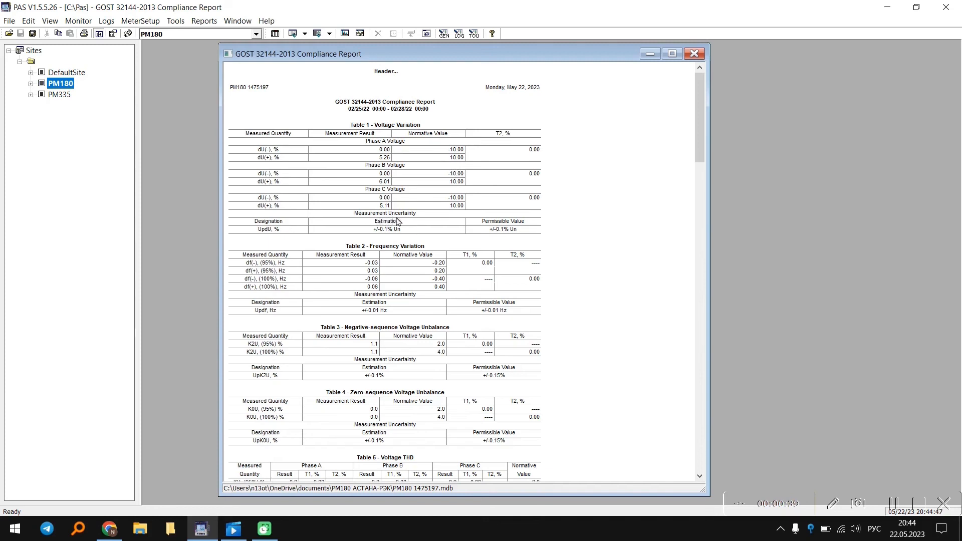
pyautogui.moveTo(469, 239)
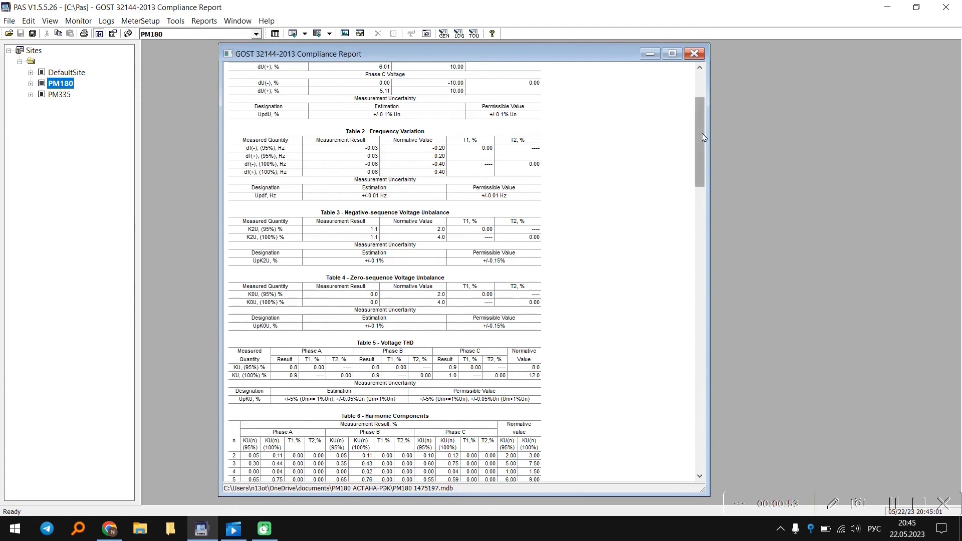
pyautogui.scroll(-3)
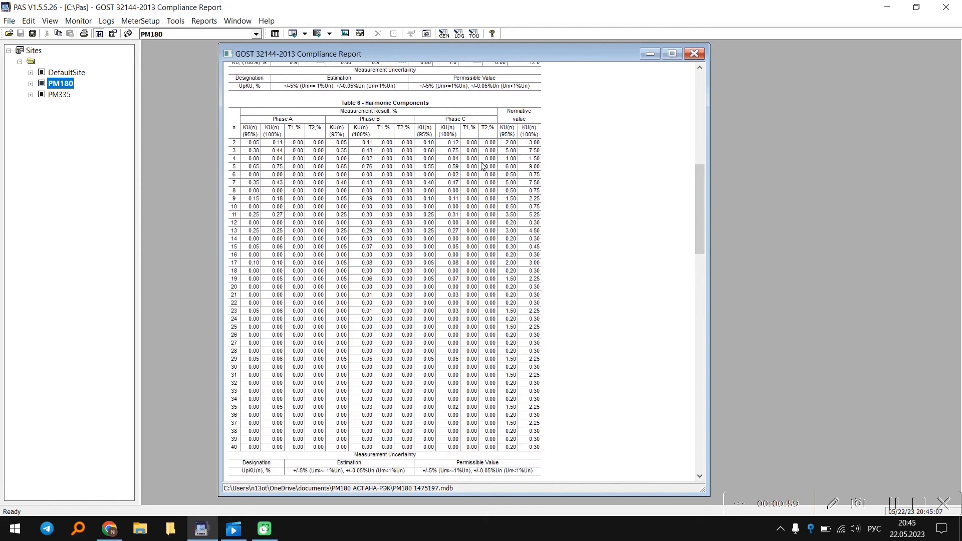
pyautogui.scroll(-3)
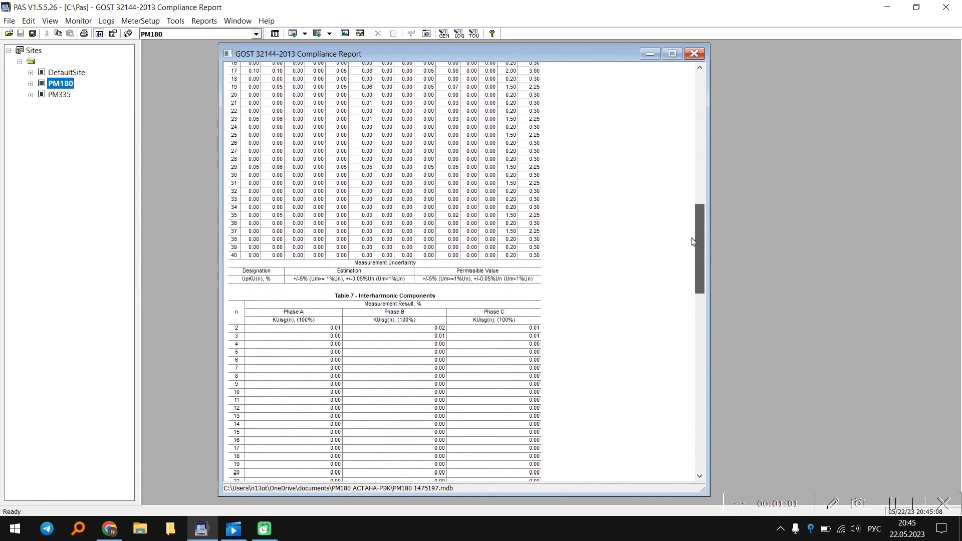
pyautogui.scroll(-3)
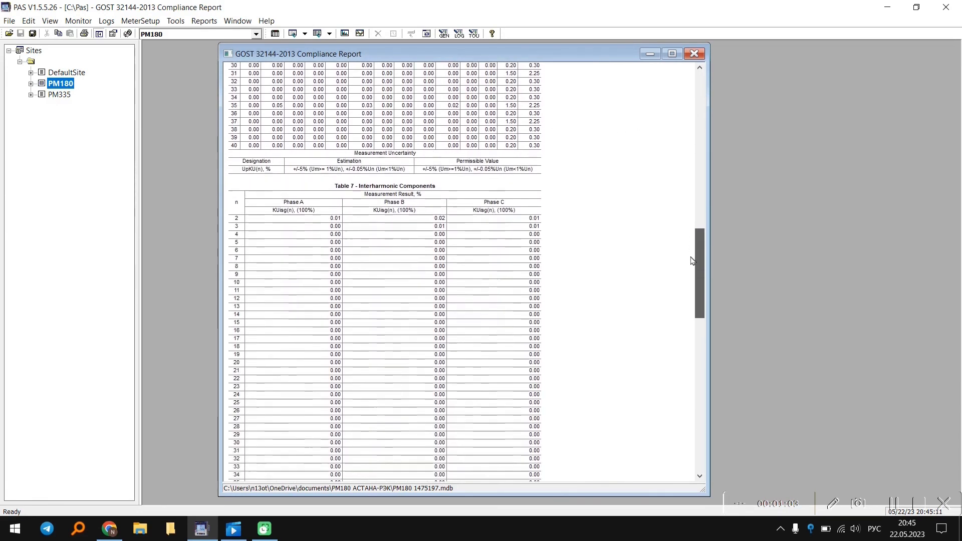
pyautogui.scroll(-3)
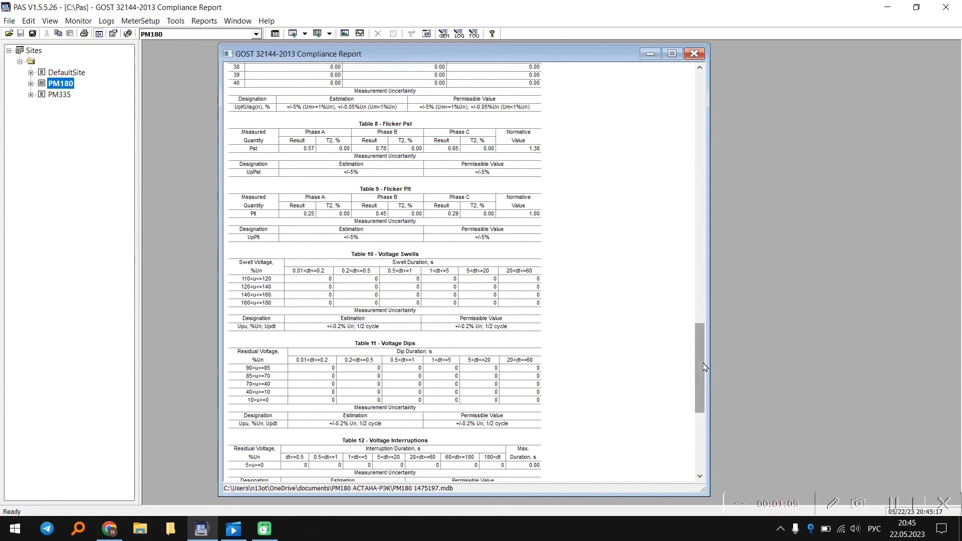
pyautogui.scroll(-3)
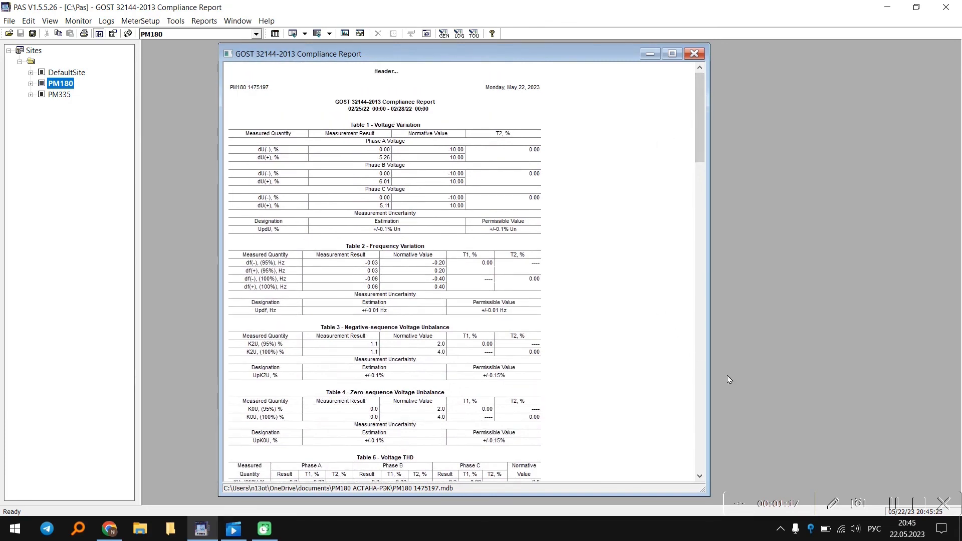
pyautogui.moveTo(398, 220)
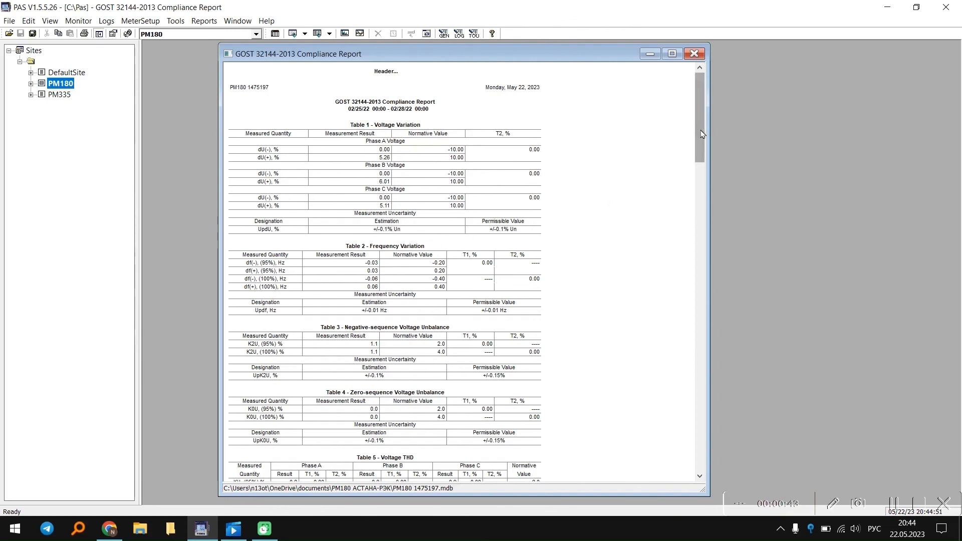
pyautogui.scroll(-3)
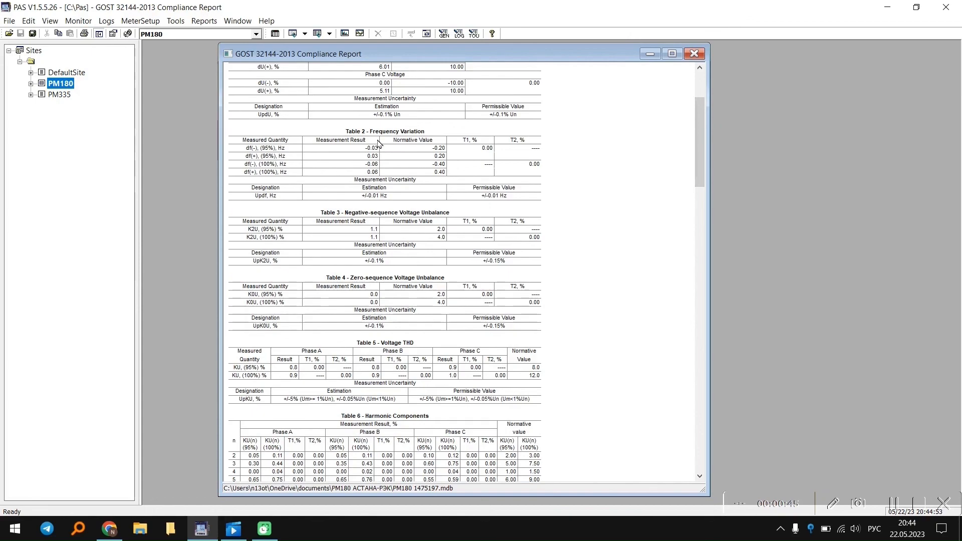